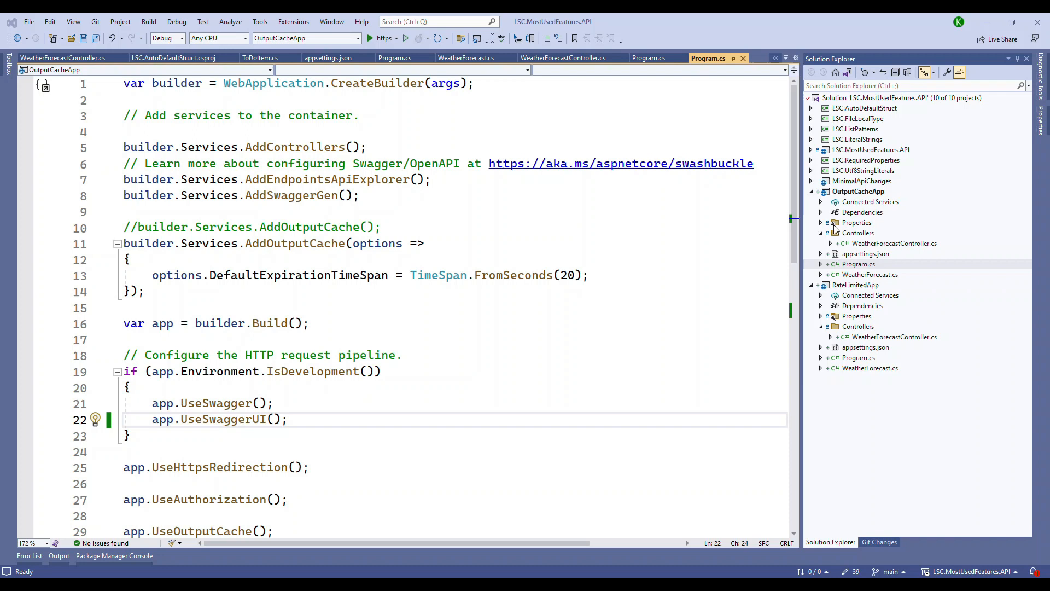
pyautogui.moveTo(868, 215)
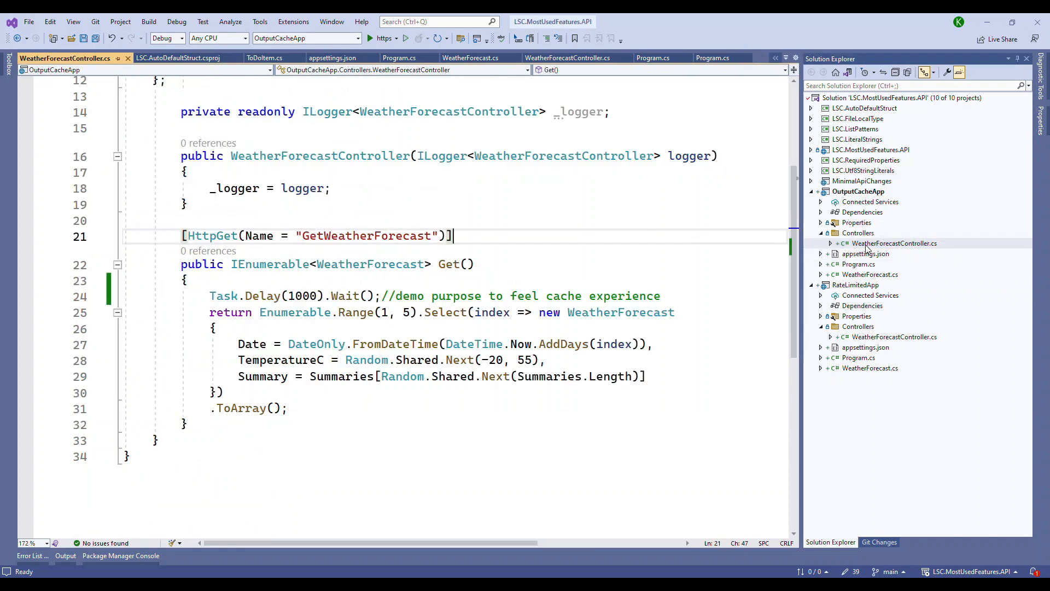
pyautogui.moveTo(866, 262)
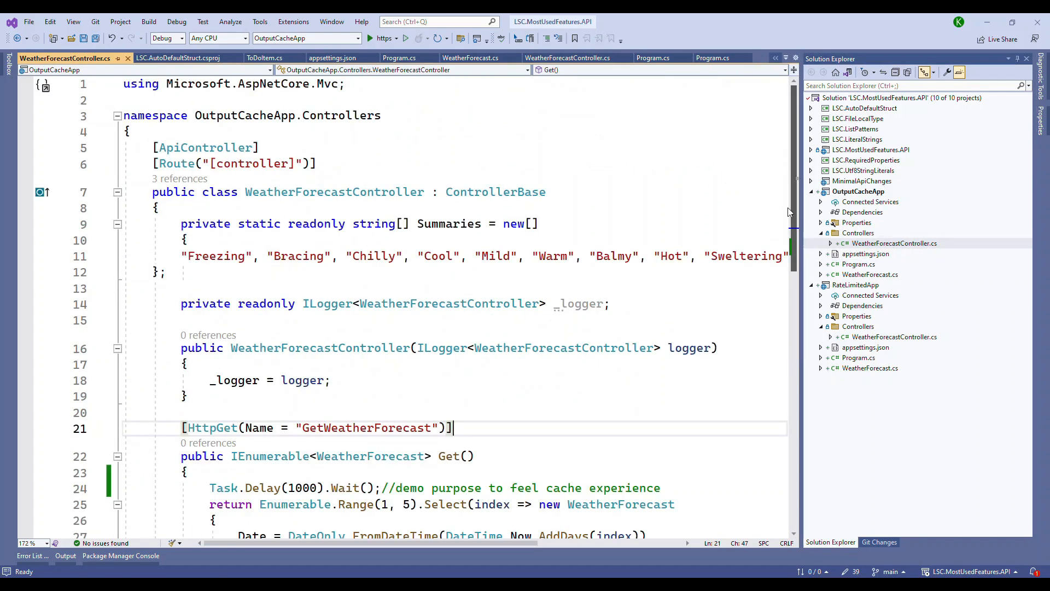
# Open Program.cs and find the output cache registration call
pyautogui.scroll(-3)
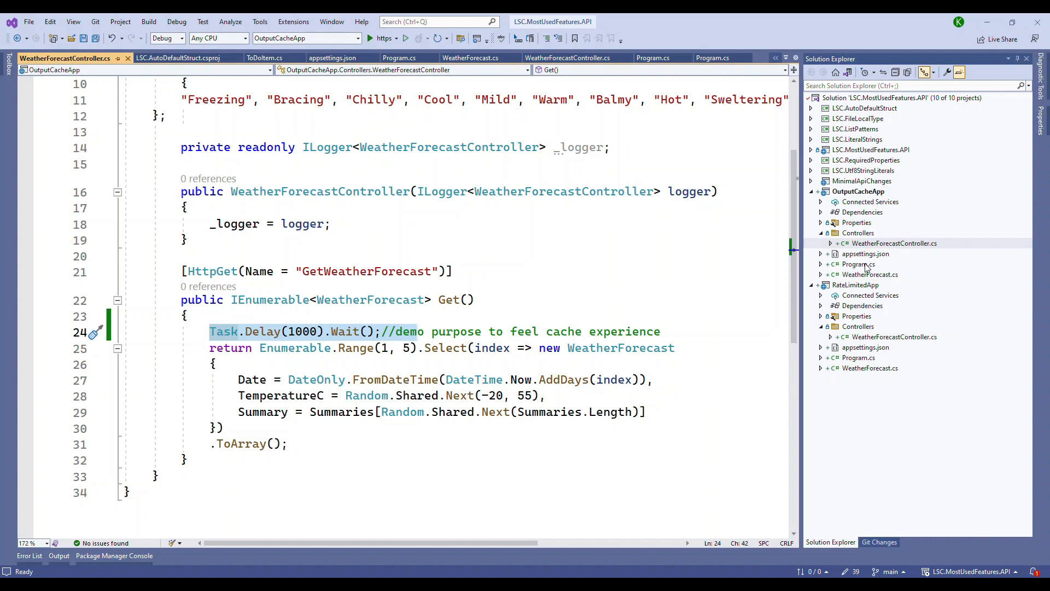
pyautogui.click(709, 58)
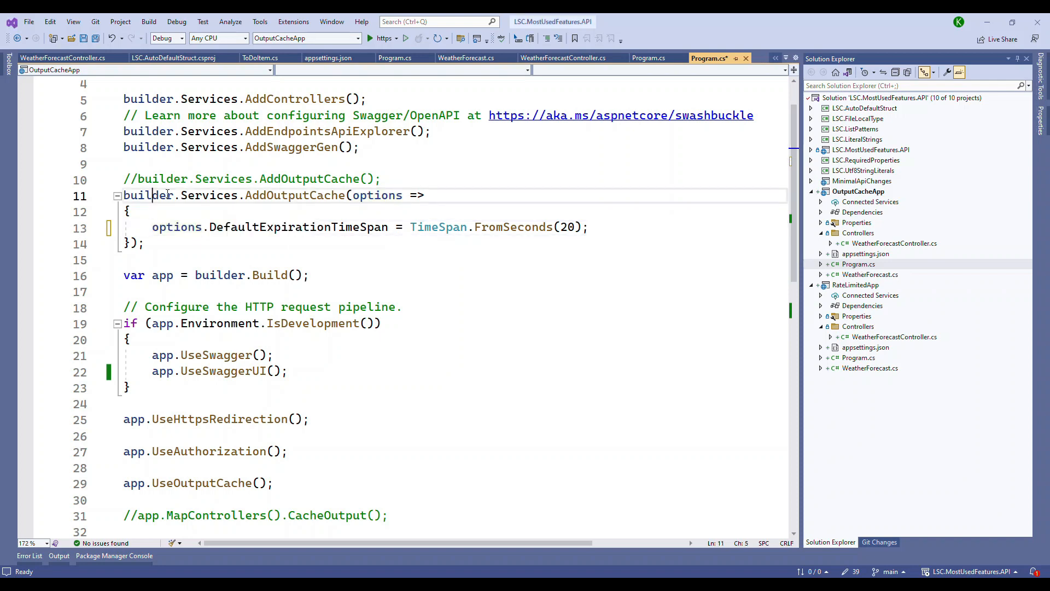
pyautogui.click(247, 195)
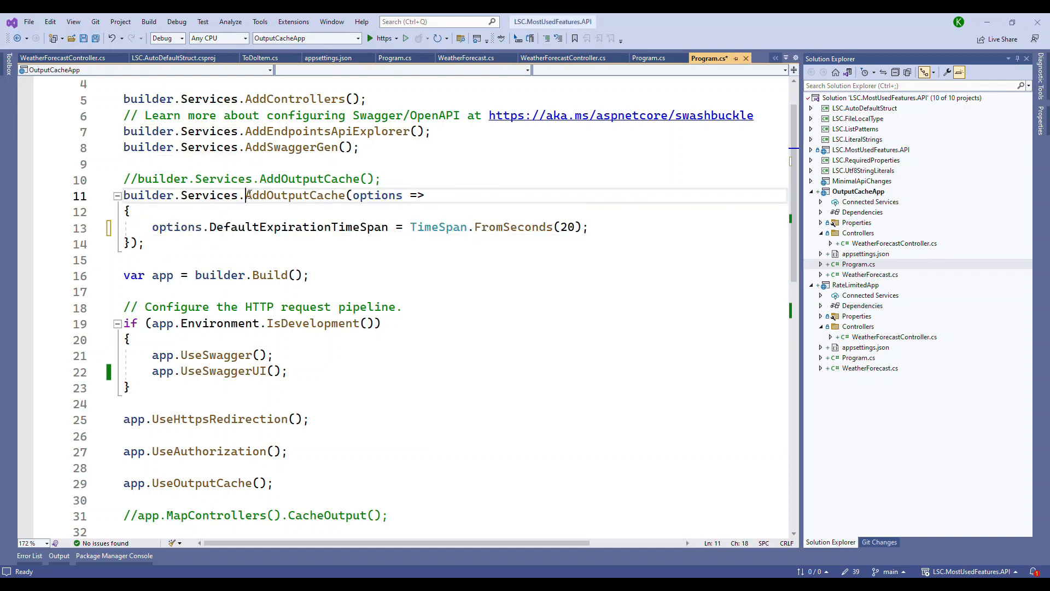
pyautogui.moveTo(292, 204)
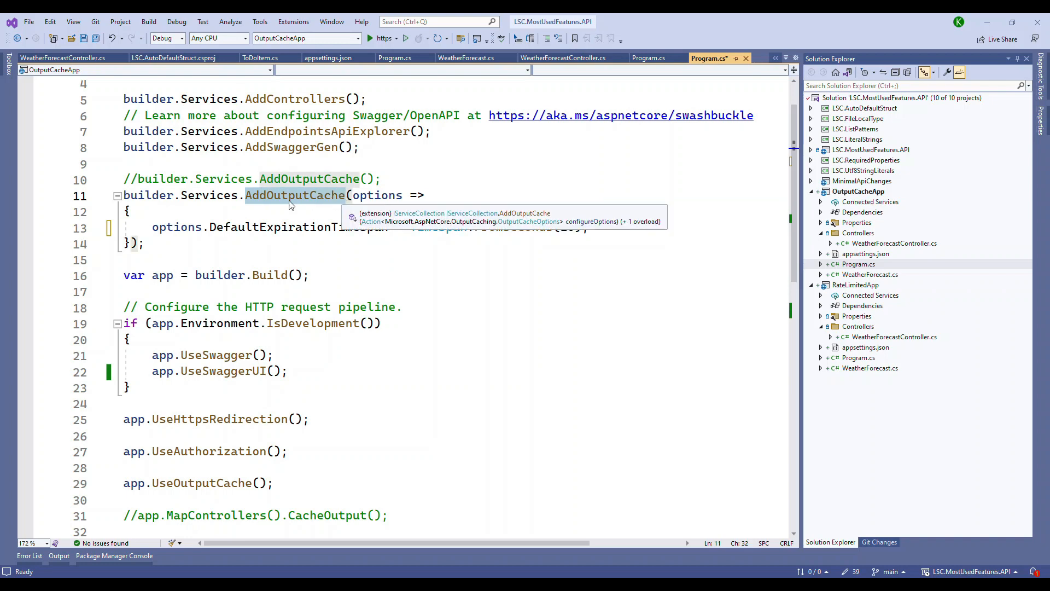
pyautogui.moveTo(1029, 227)
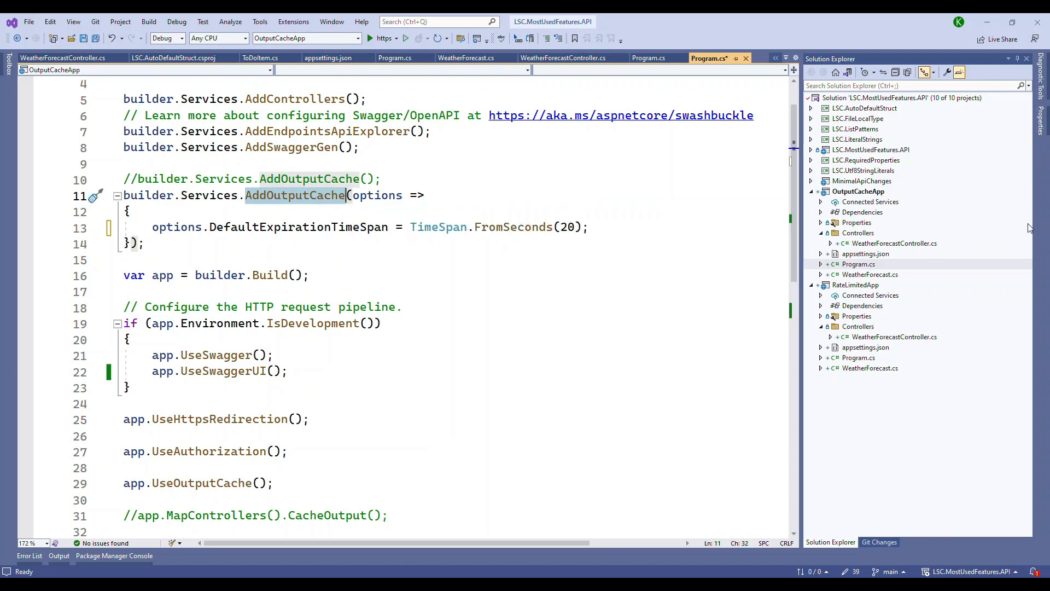
pyautogui.click(46, 57)
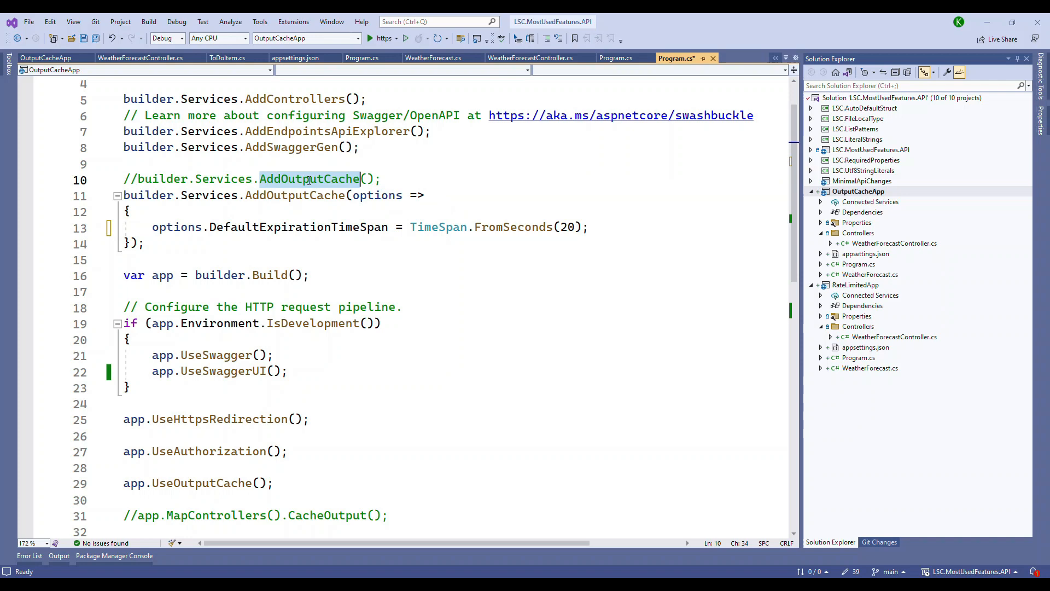
pyautogui.moveTo(293, 195)
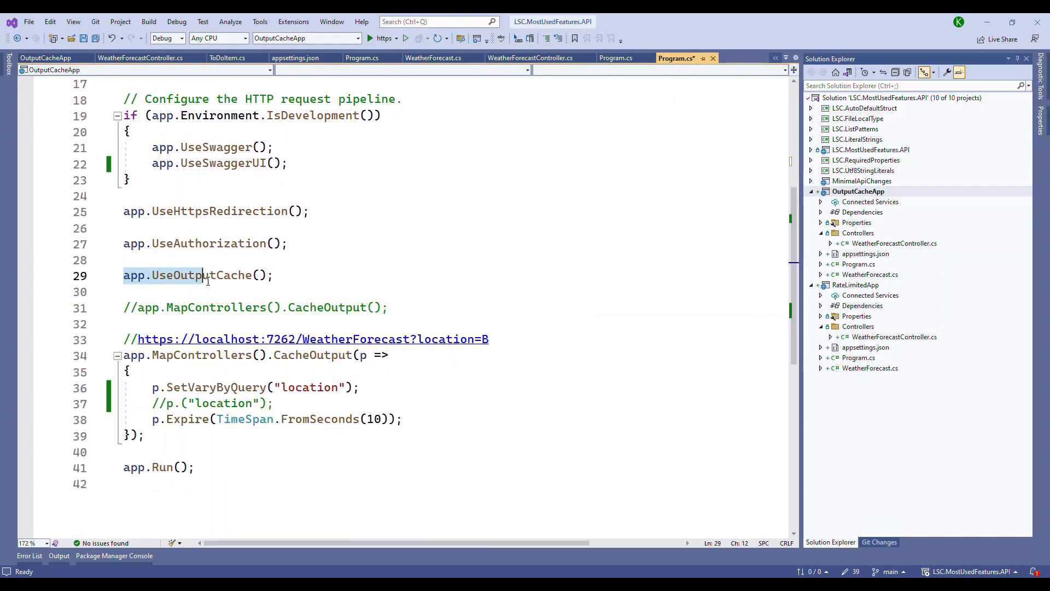
pyautogui.moveTo(201, 274)
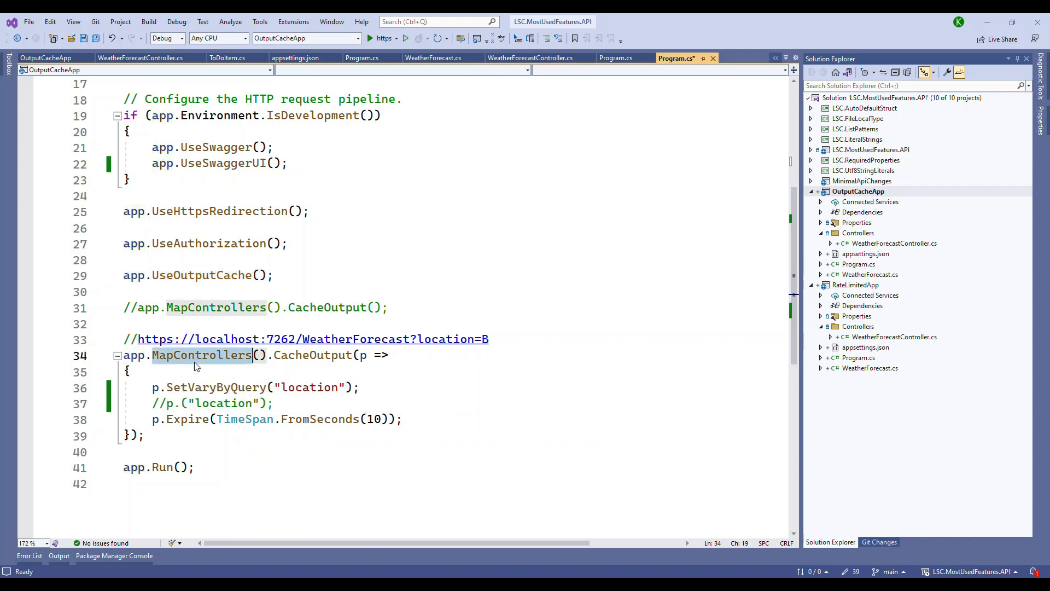
# On the uncommented line below SetVaryByQuery, type p.set to browse methods like SetVaryByHeader
pyautogui.doubleClick(311, 355)
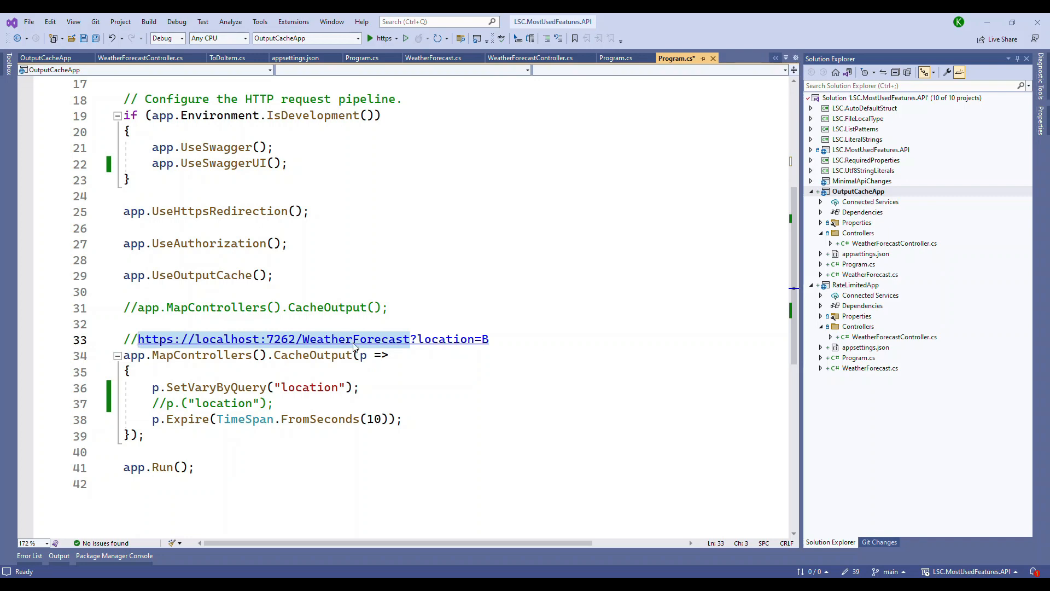
pyautogui.moveTo(379, 339)
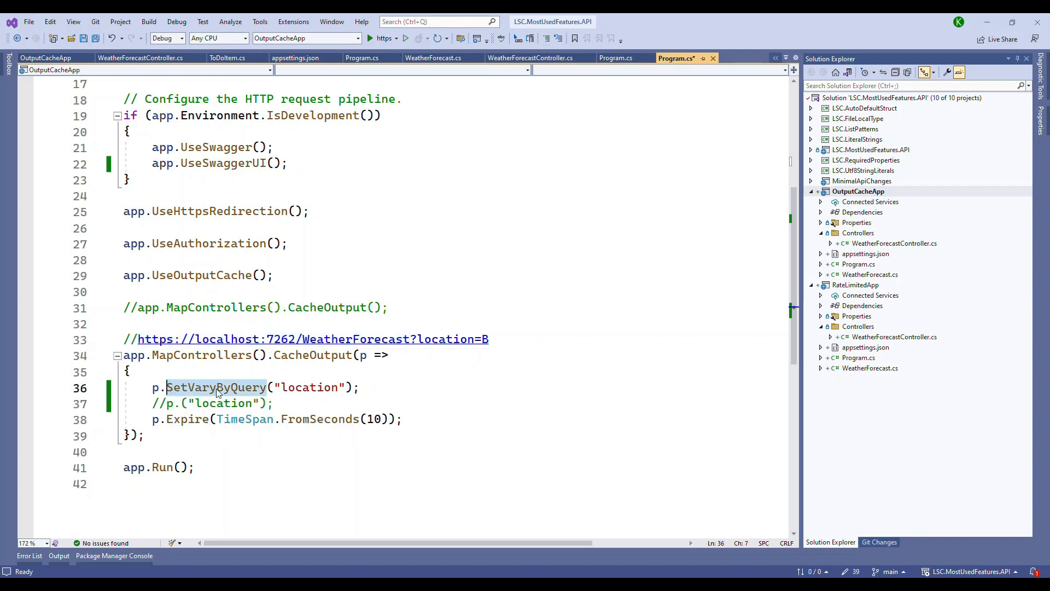
pyautogui.moveTo(216, 388)
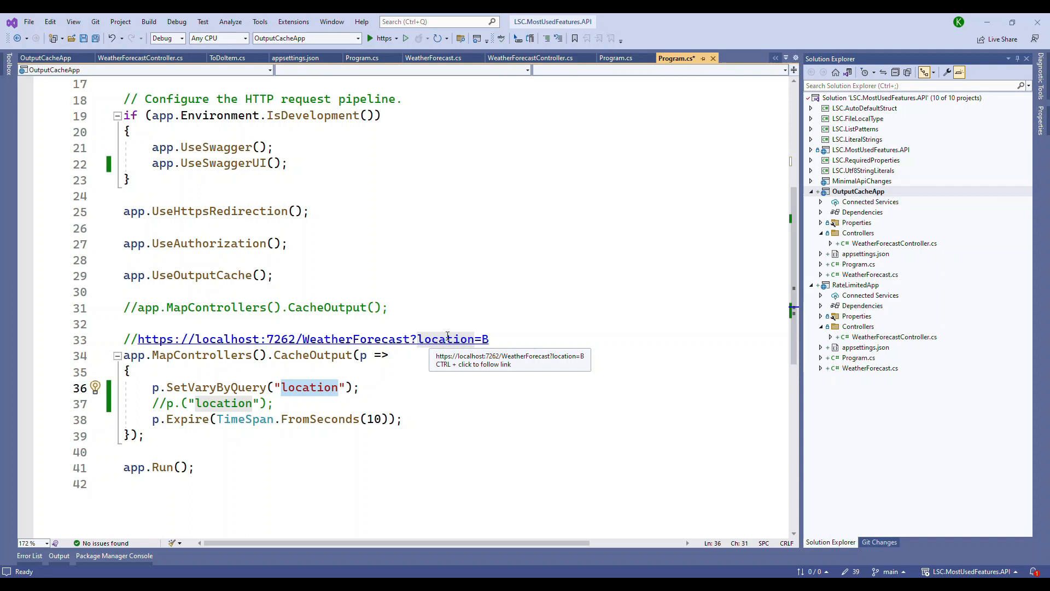
pyautogui.moveTo(476, 359)
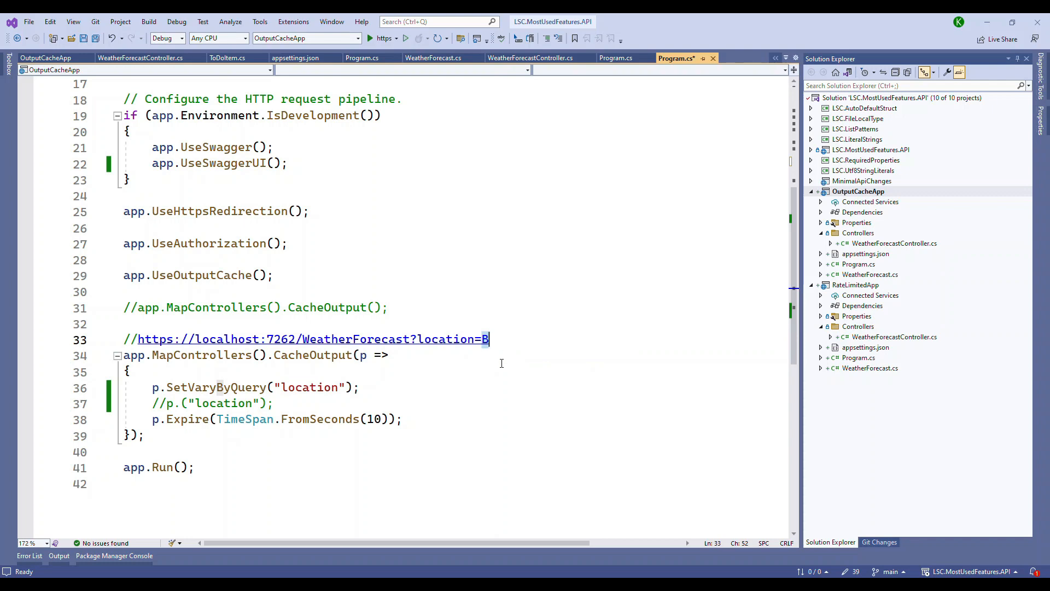
pyautogui.moveTo(486, 370)
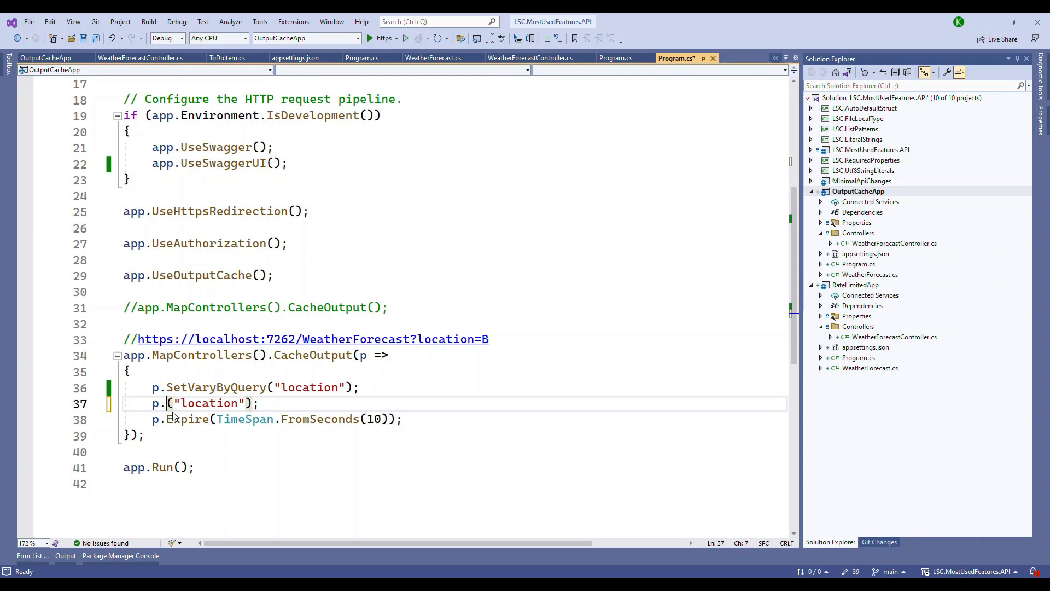
pyautogui.write('se')
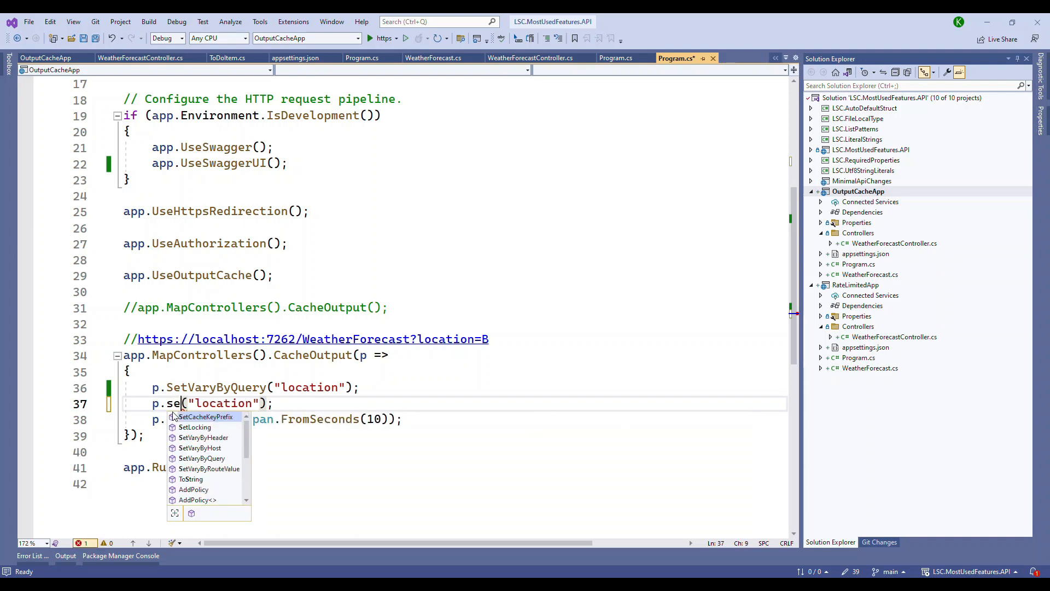
pyautogui.write('t')
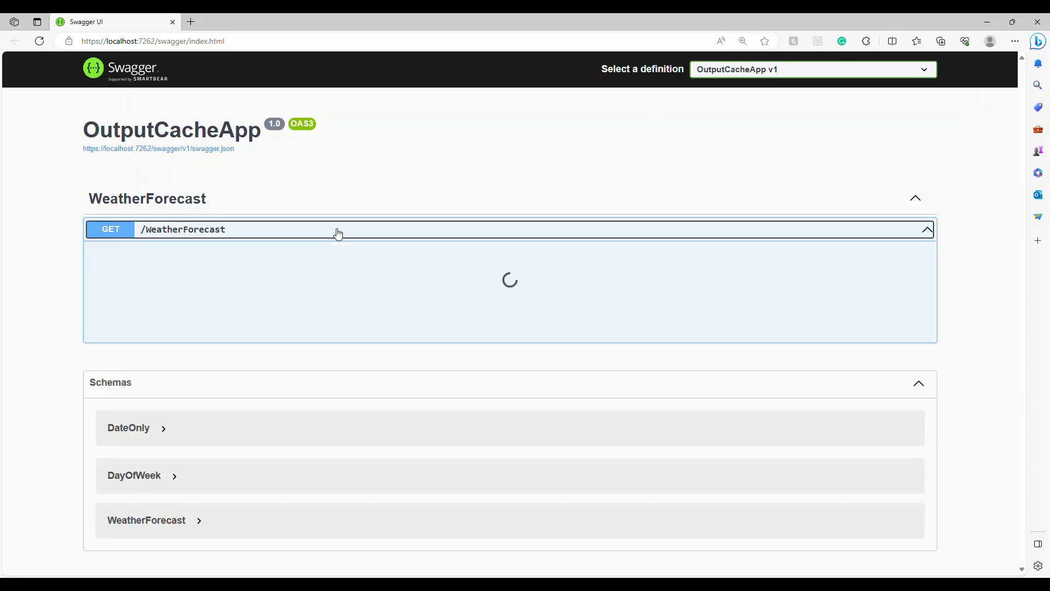
# Run GET /WeatherForecast with Try it out and select the Request URL
pyautogui.click(335, 229)
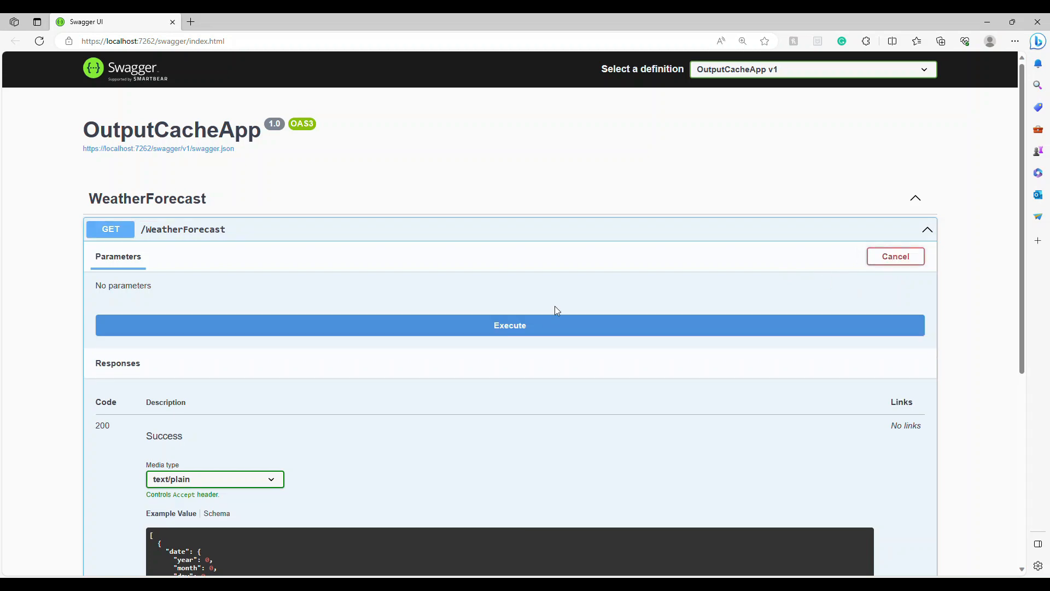
pyautogui.moveTo(378, 332)
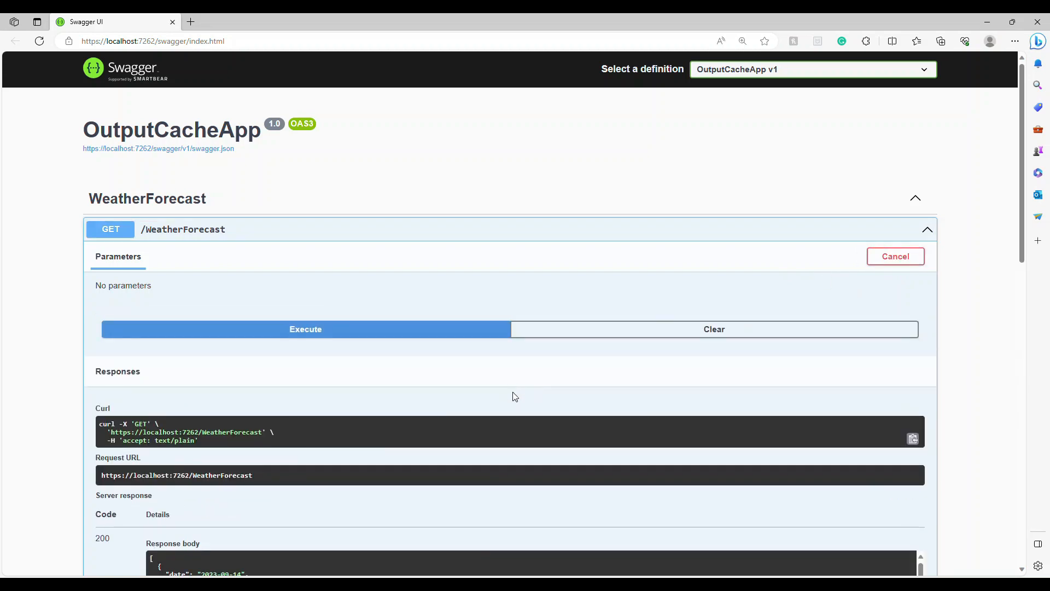
pyautogui.moveTo(554, 435)
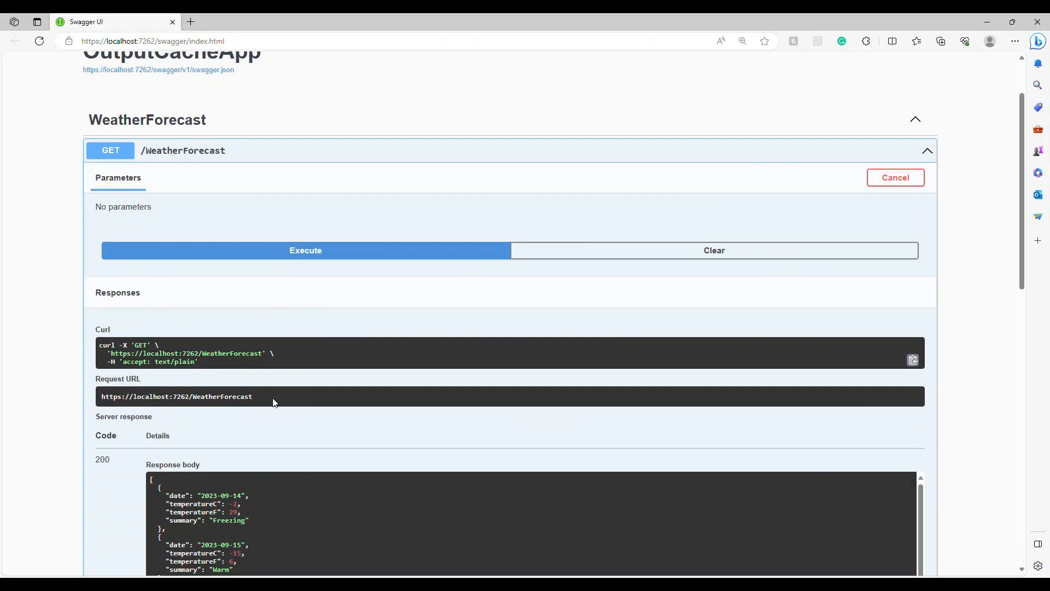
pyautogui.doubleClick(177, 397)
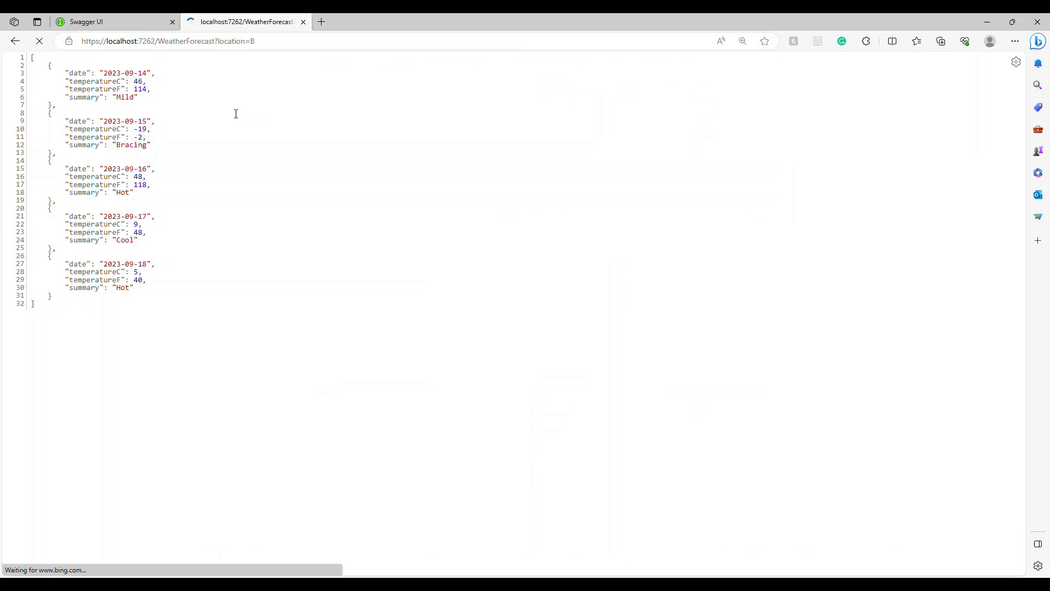
# Change the WeatherForecast tab's query from location=B to location=C
pyautogui.click(39, 41)
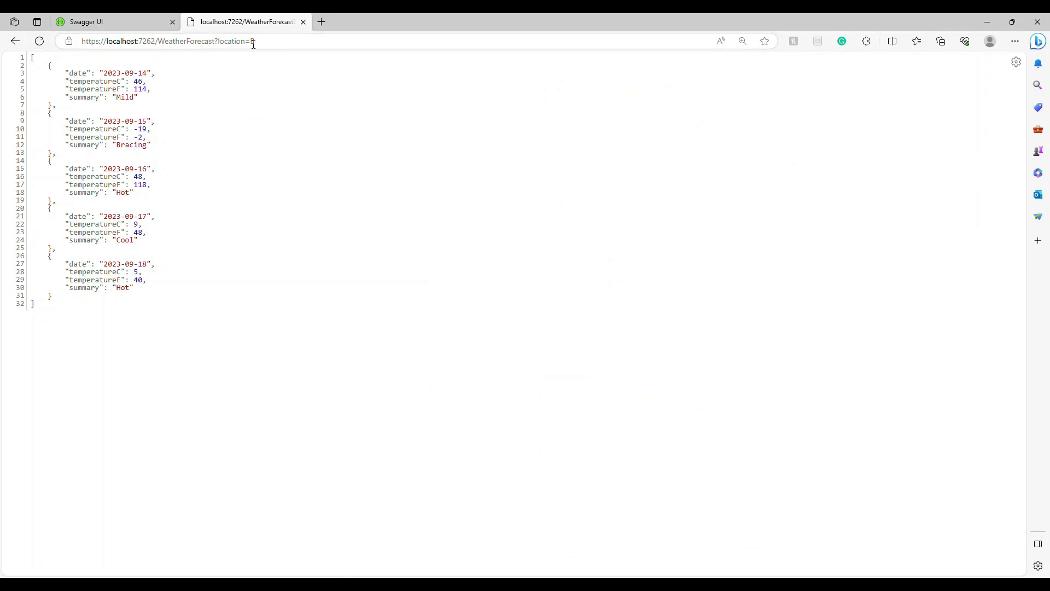
pyautogui.write('C')
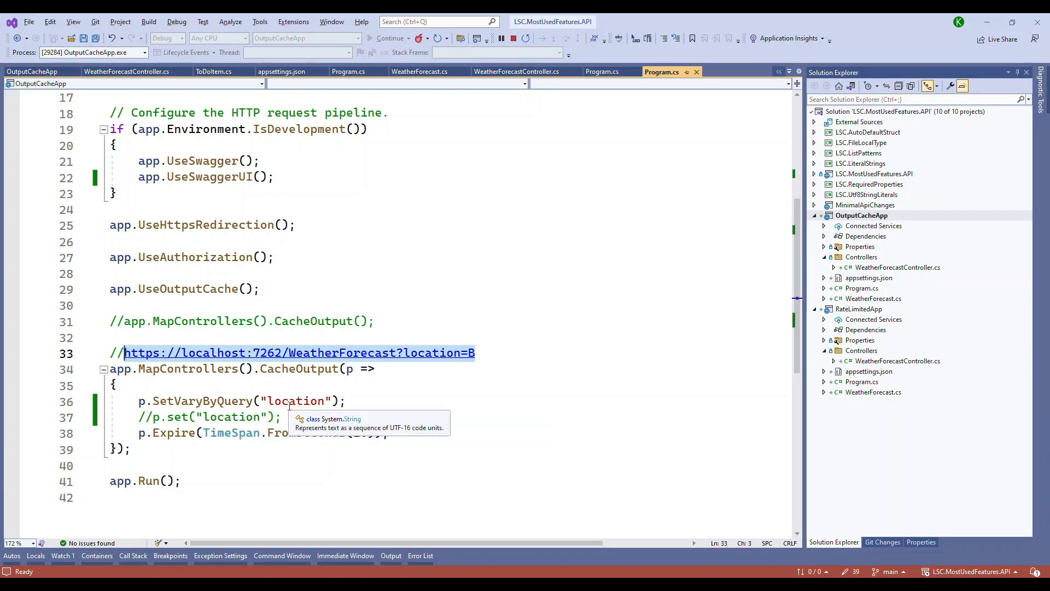
pyautogui.doubleClick(295, 401)
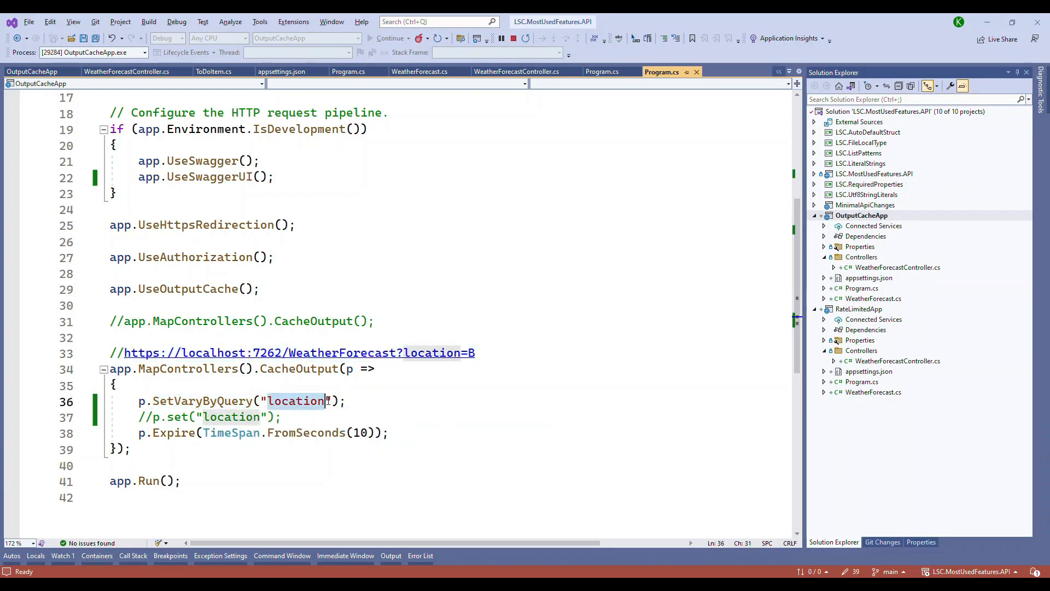
pyautogui.moveTo(295, 400)
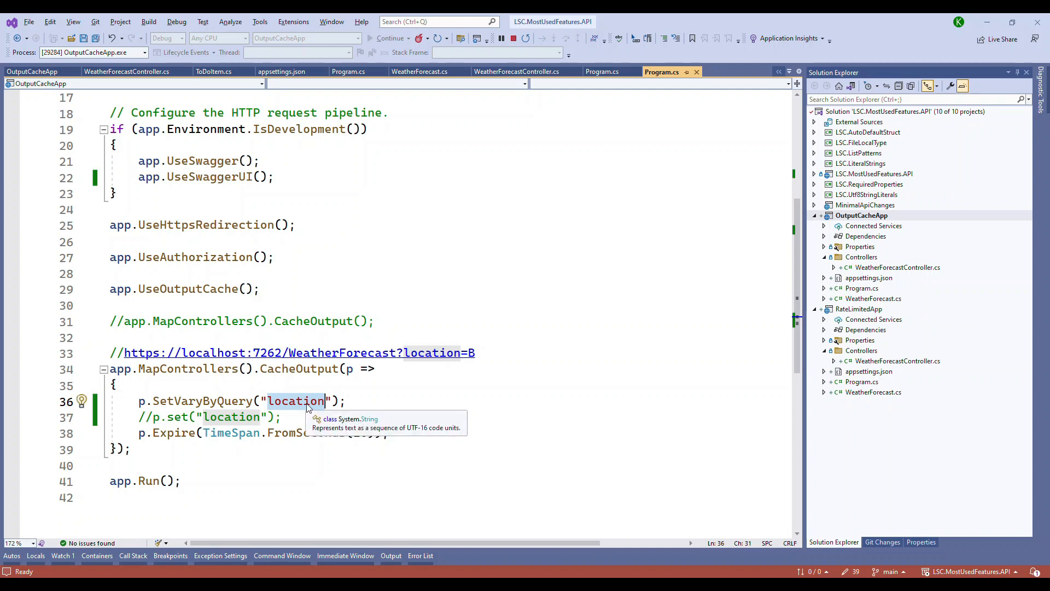